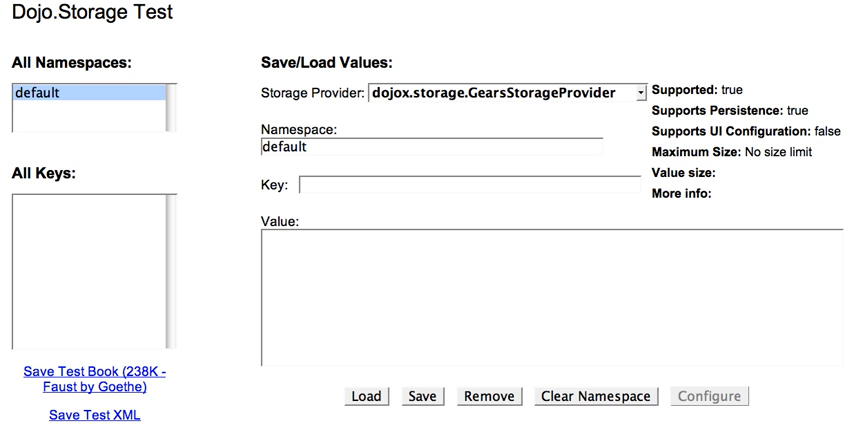
{"action": "mouse_move", "coordinate": [108, 328]}
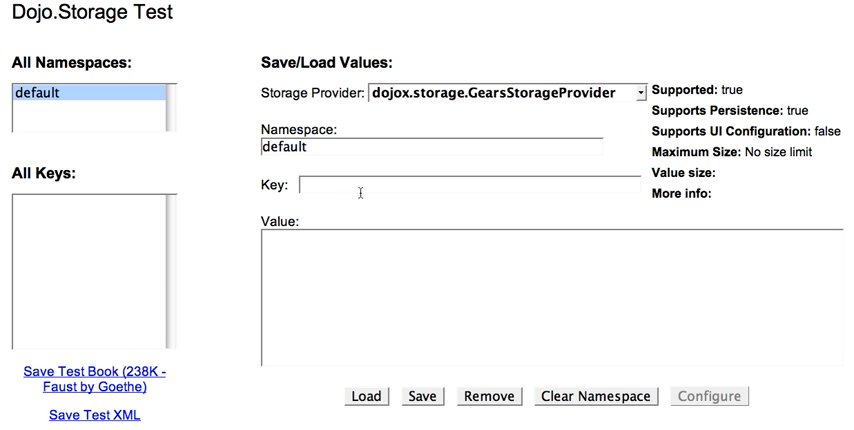
{"action": "mouse_move", "coordinate": [560, 112]}
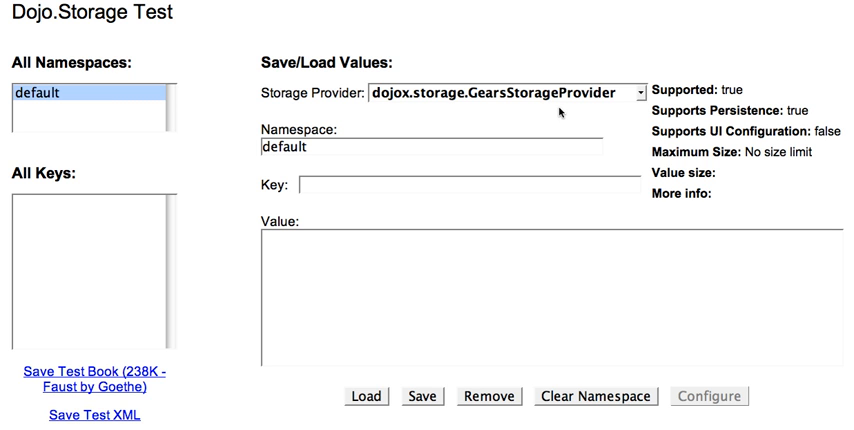
{"action": "mouse_move", "coordinate": [144, 392]}
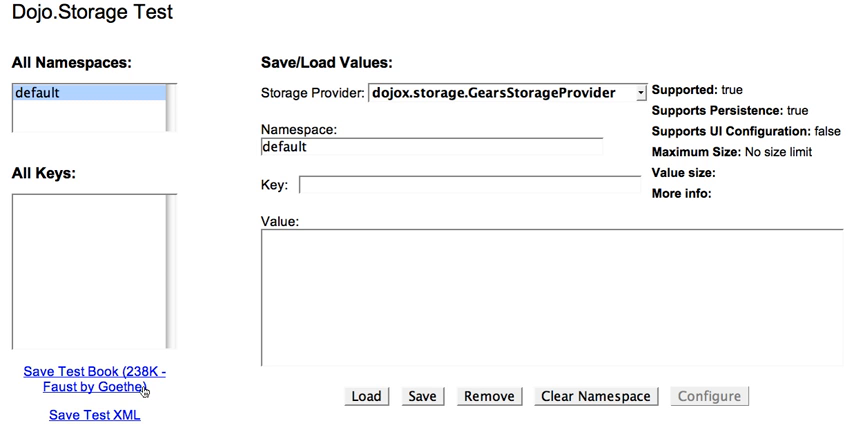
{"action": "mouse_move", "coordinate": [144, 420]}
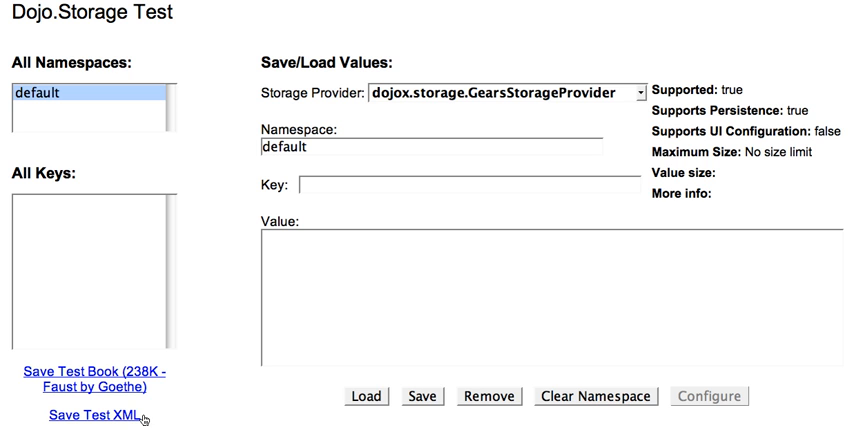
{"action": "mouse_move", "coordinate": [488, 114]}
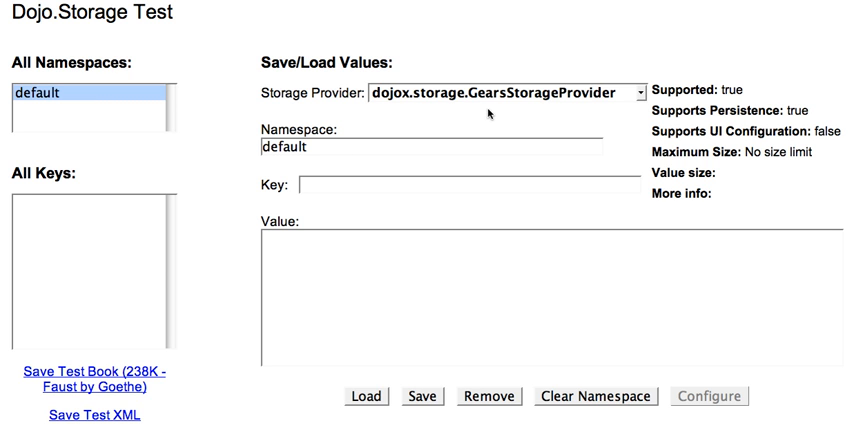
{"action": "mouse_move", "coordinate": [240, 208]}
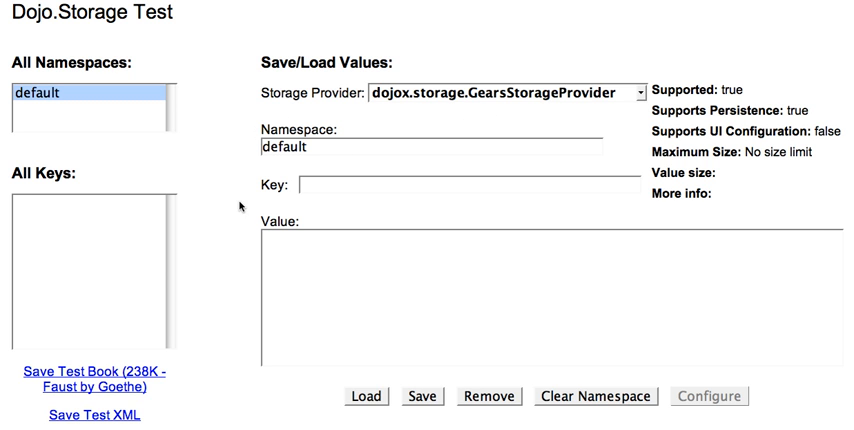
{"action": "mouse_move", "coordinate": [196, 382]}
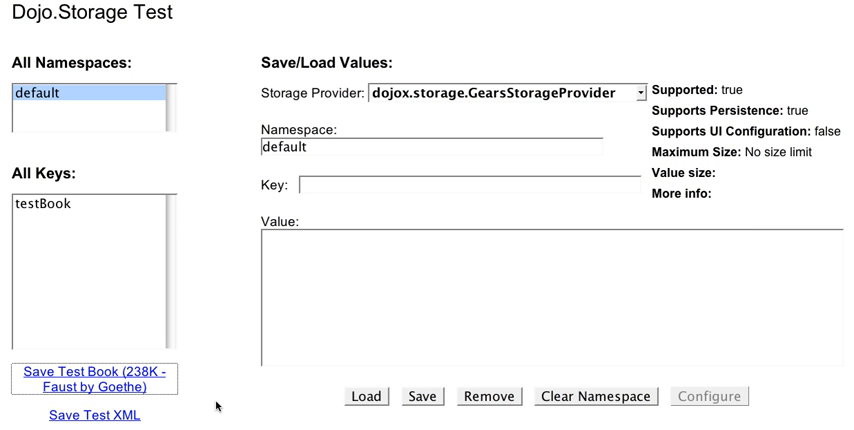
Load the saved testBook entry under Gears, then store the 12K test XML feed.
{"action": "left_click", "coordinate": [40, 210]}
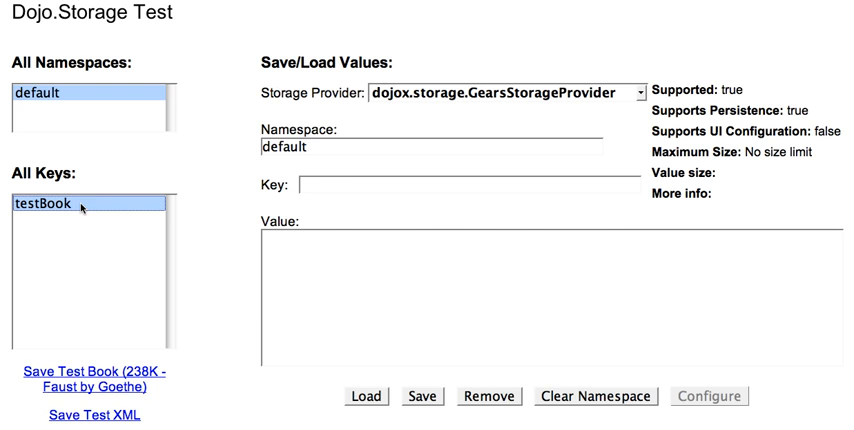
{"action": "left_click", "coordinate": [366, 396]}
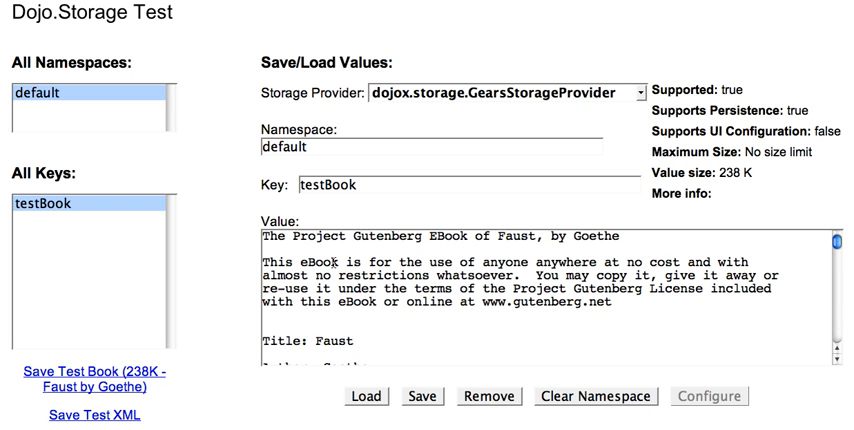
{"action": "left_click", "coordinate": [92, 414]}
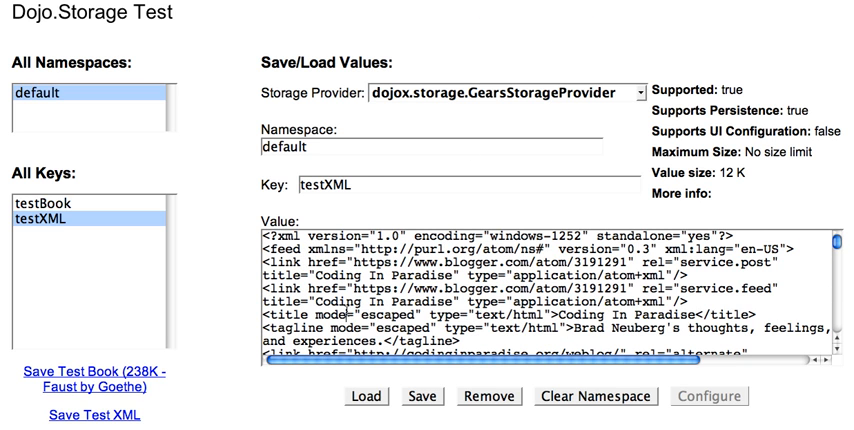
Under dojox.storage.FlashStorageProvider, save and load testBook and save the test XML.
{"action": "left_click", "coordinate": [630, 92]}
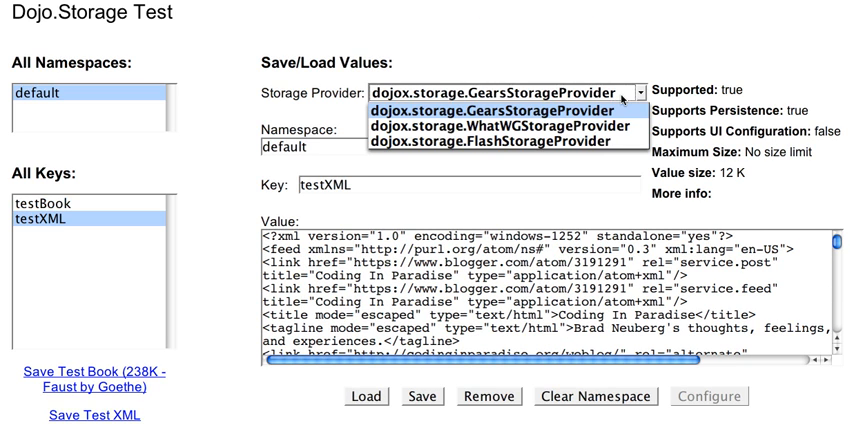
{"action": "mouse_move", "coordinate": [500, 126]}
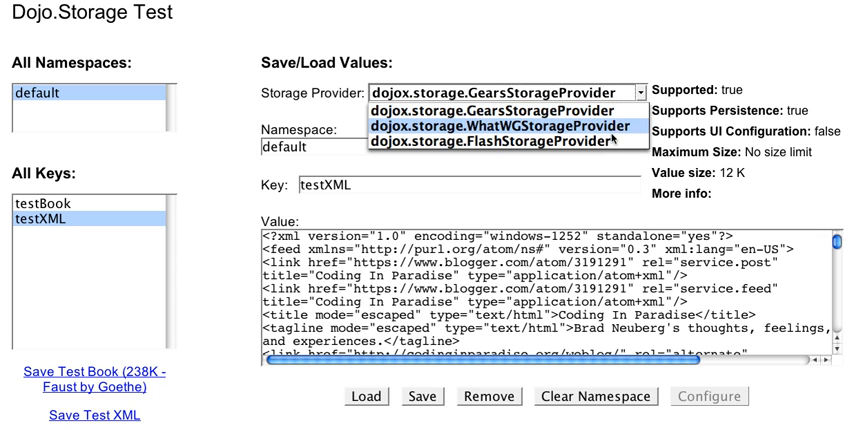
{"action": "left_click", "coordinate": [496, 140]}
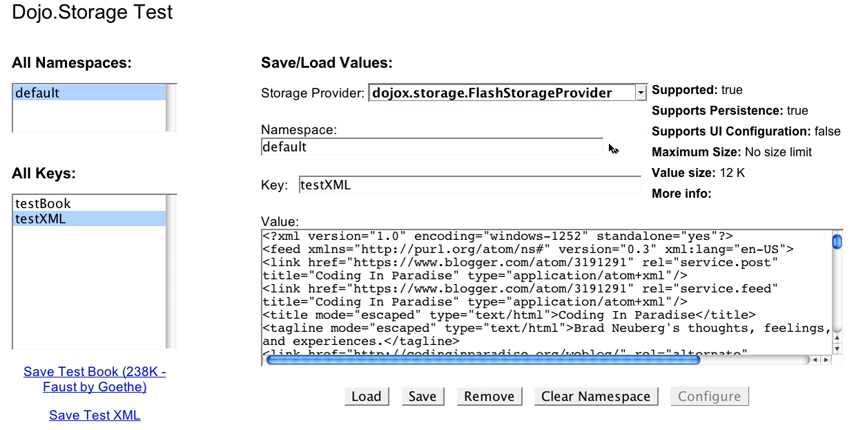
{"action": "left_click", "coordinate": [594, 396]}
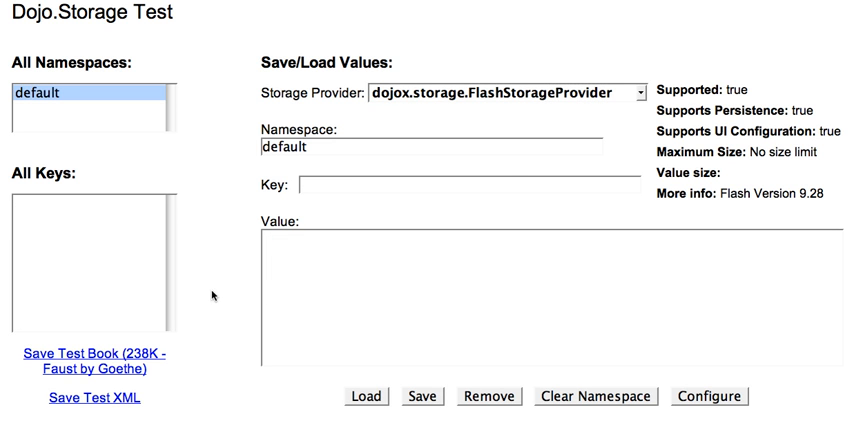
{"action": "mouse_move", "coordinate": [140, 356]}
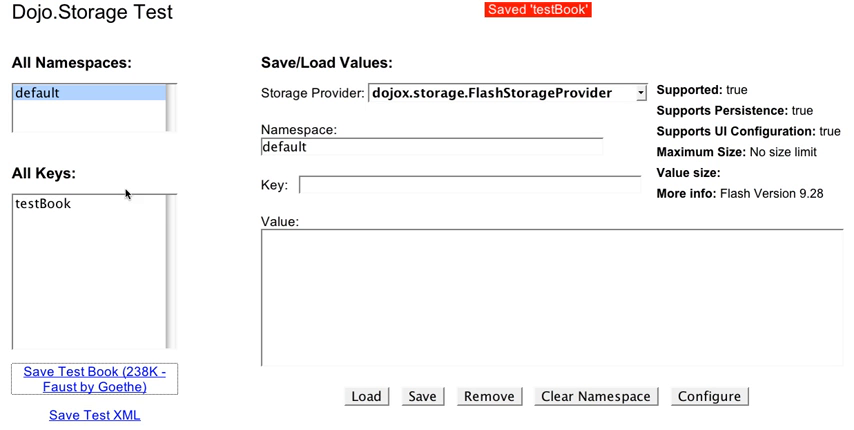
{"action": "left_click", "coordinate": [364, 396]}
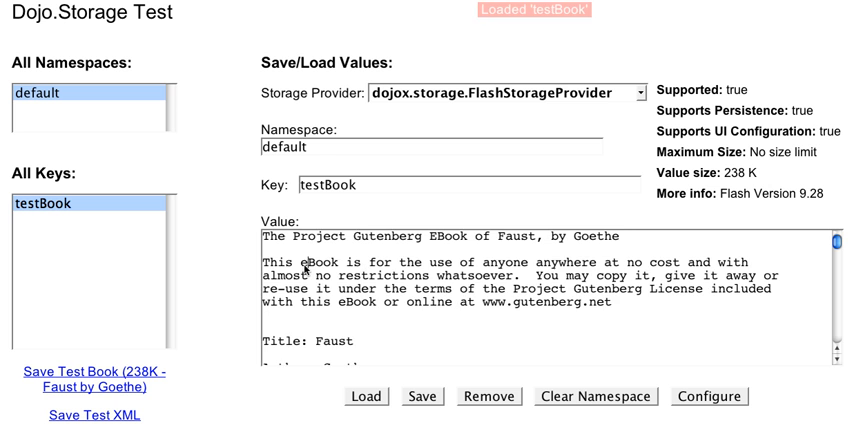
{"action": "left_click", "coordinate": [90, 416]}
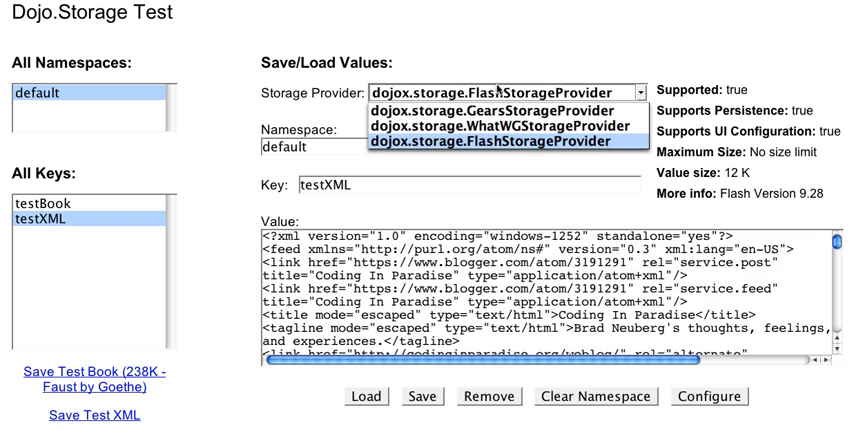
Under dojox.storage.WhatWGStorageProvider, save testBook and testXML and load the 12K feed.
{"action": "left_click", "coordinate": [504, 124]}
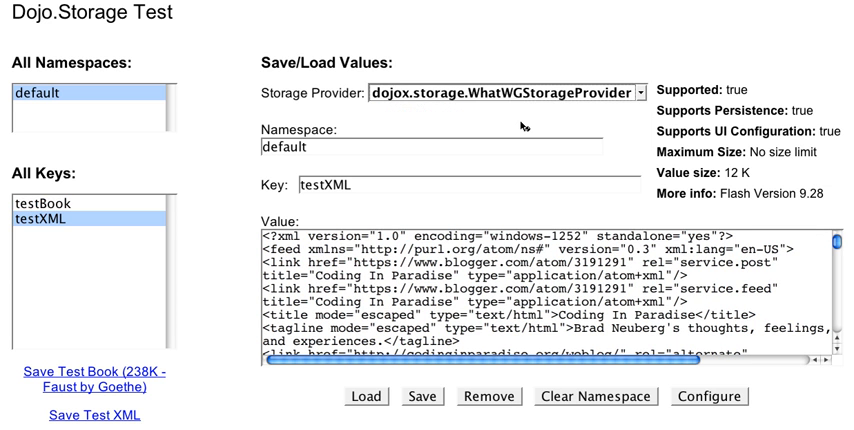
{"action": "left_click", "coordinate": [594, 396]}
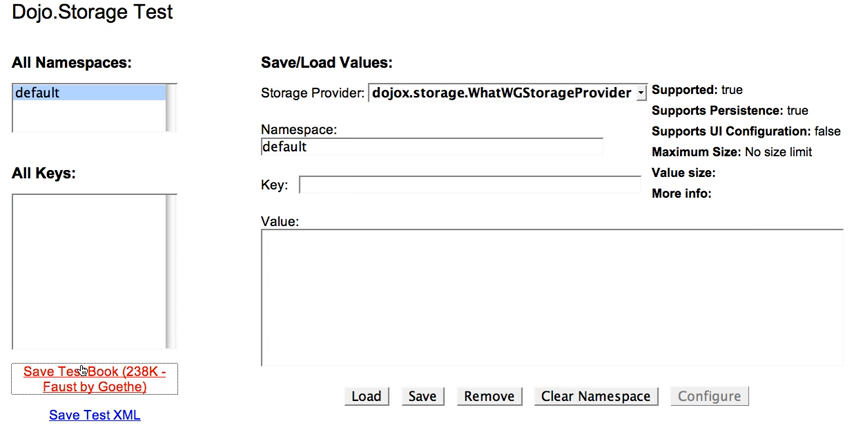
{"action": "left_click", "coordinate": [92, 416]}
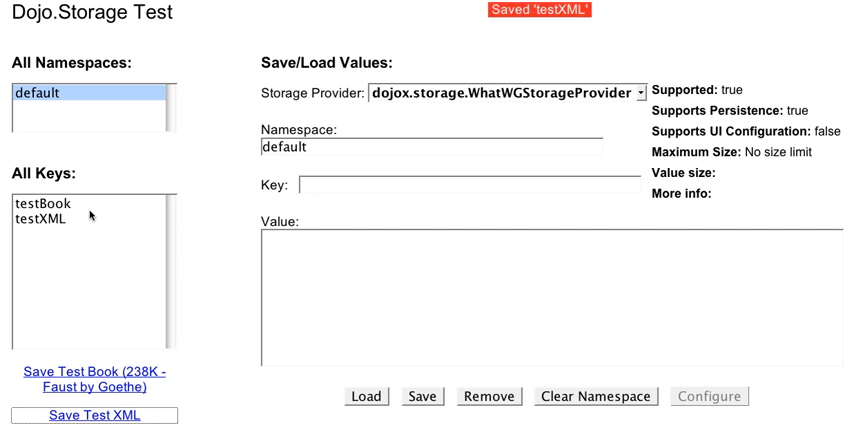
{"action": "left_click", "coordinate": [360, 396]}
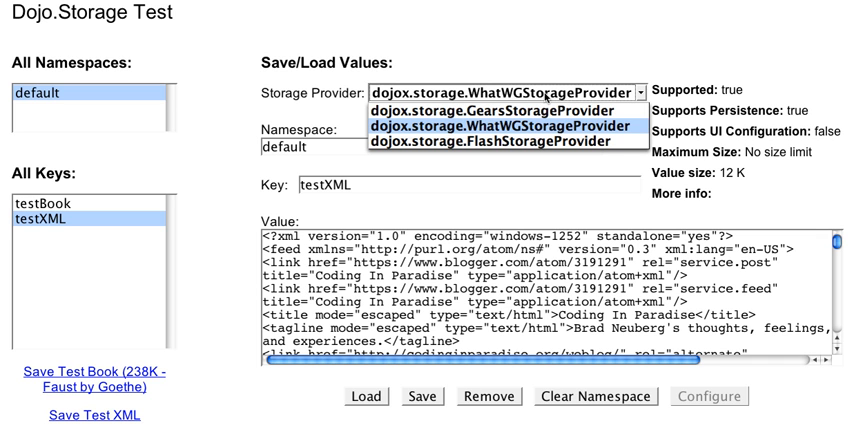
{"action": "mouse_move", "coordinate": [500, 110]}
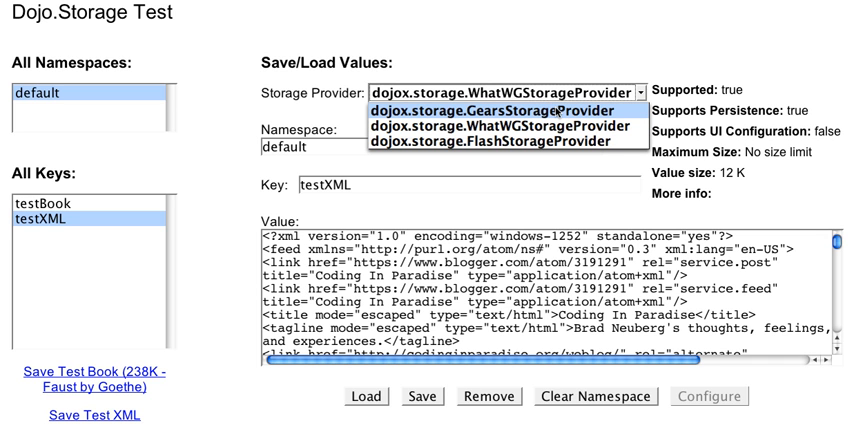
{"action": "mouse_move", "coordinate": [496, 128]}
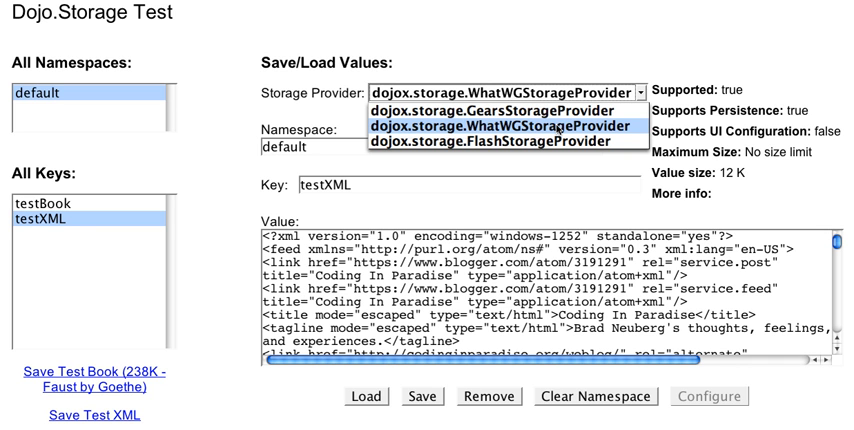
{"action": "mouse_move", "coordinate": [504, 142]}
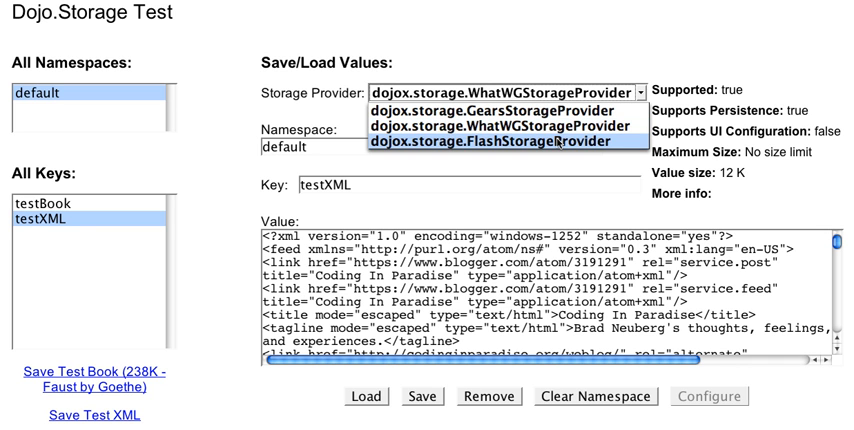